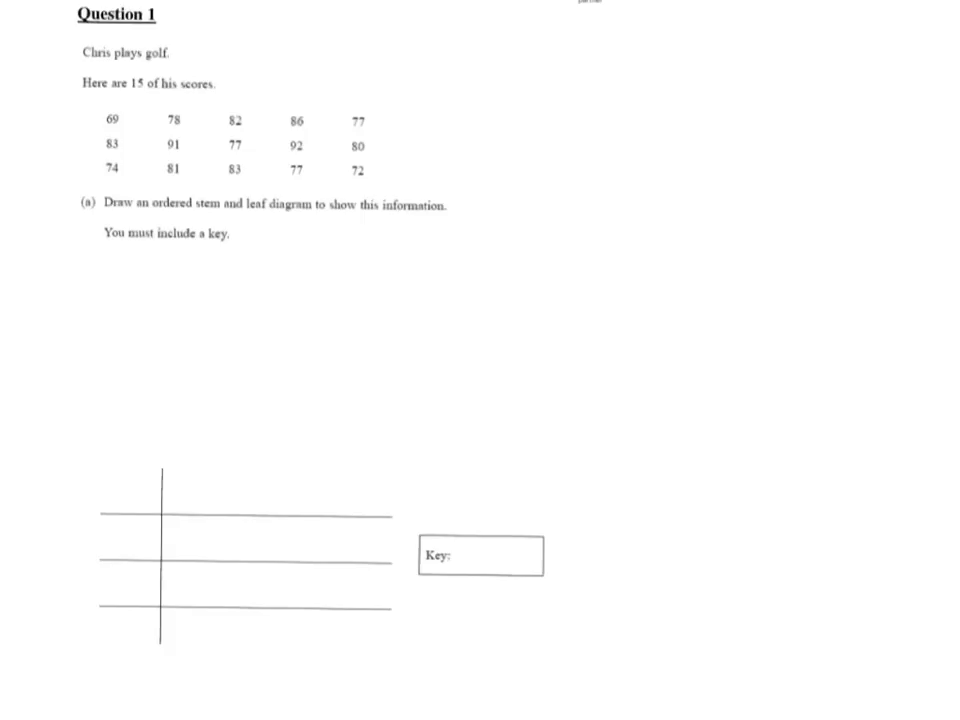
# Handwrite stems 6, 7, 8, 9 in the working area and the answer grid's left column
pyautogui.click(130, 114)
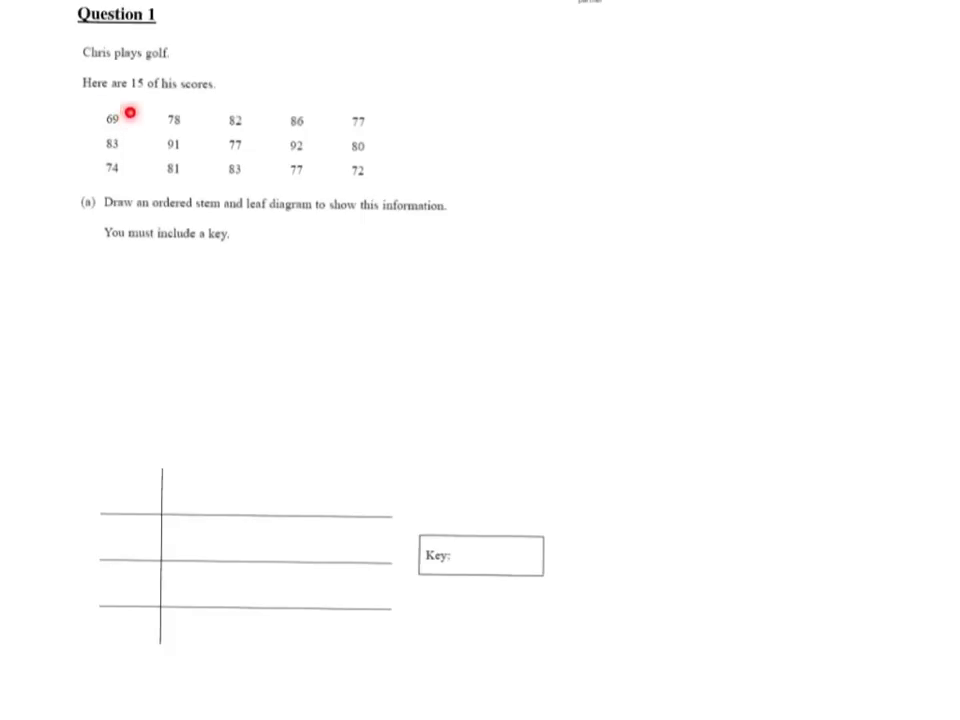
pyautogui.click(130, 112)
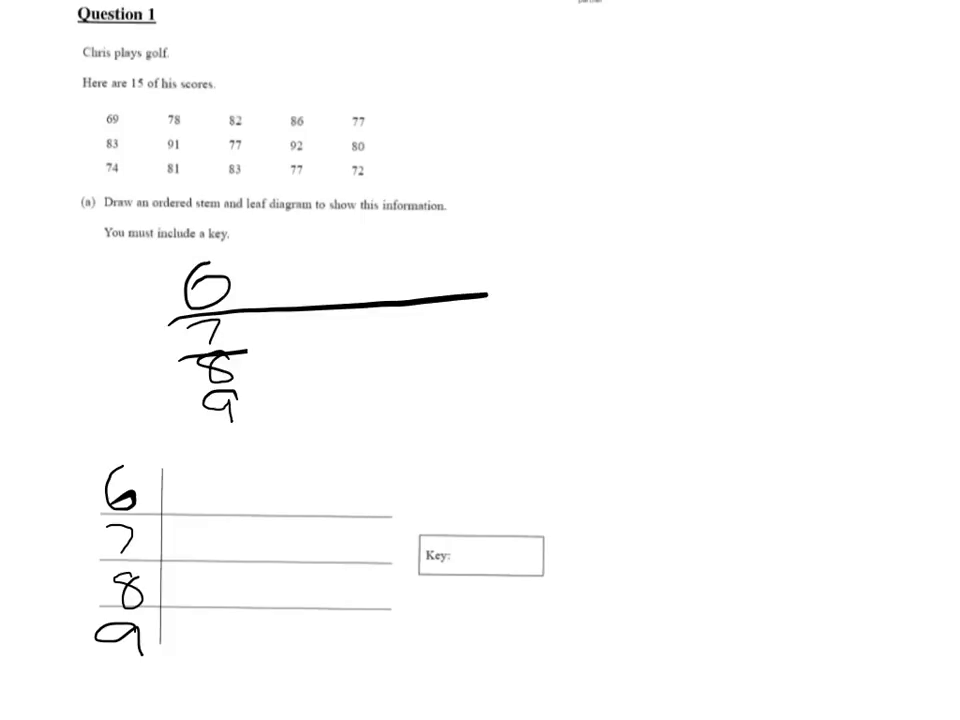
# Rule a divider and enter leaves 9, 4 8, 3 1, 1 beside stems 6-9
pyautogui.moveTo(250, 264); pyautogui.dragTo(250, 420)
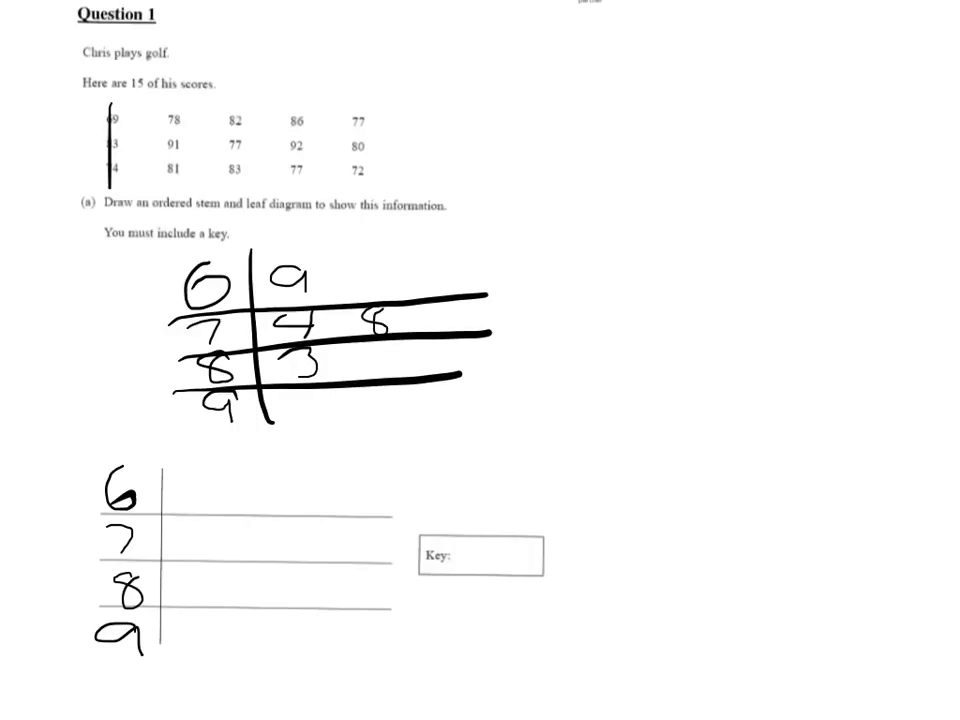
pyautogui.write('1')
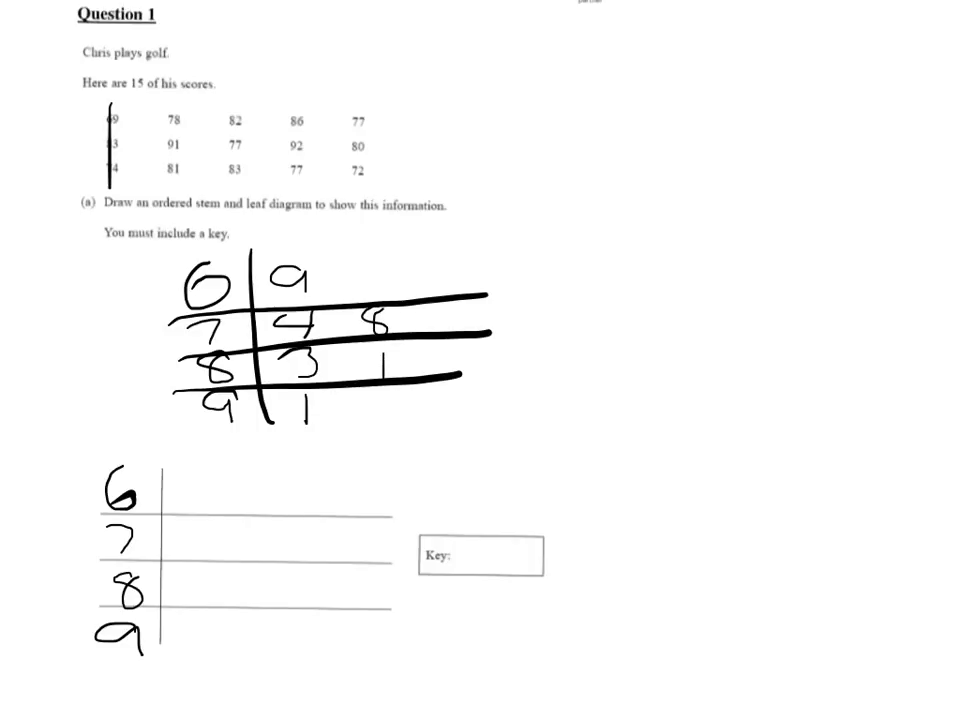